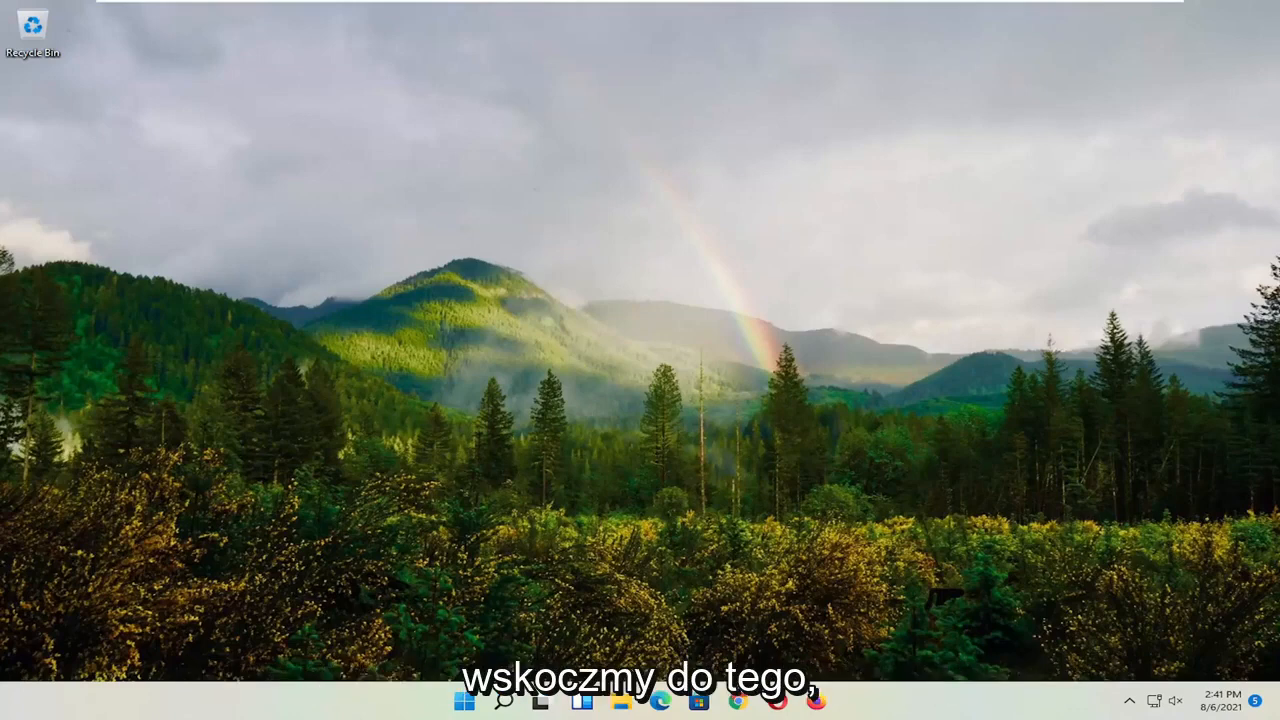
mouse_move(324, 334)
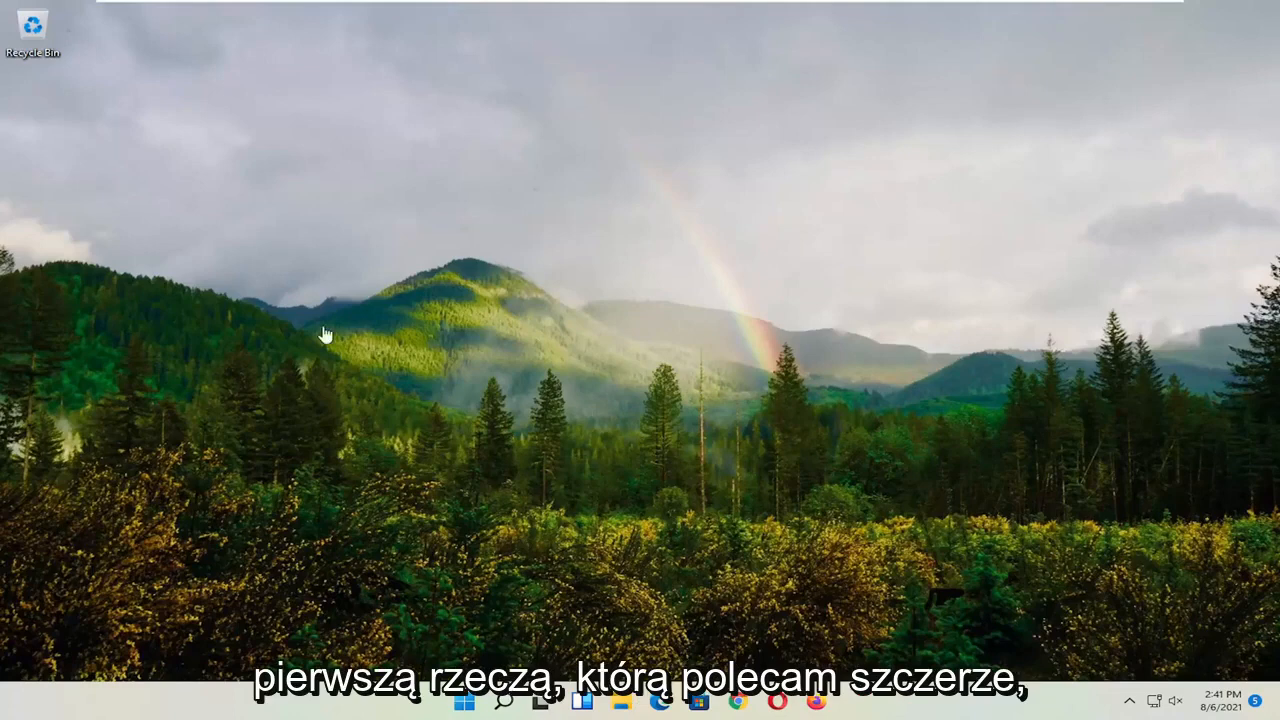
Bring up the Shut down or sign out options from the Start button's system menu to restart.
right_click(466, 700)
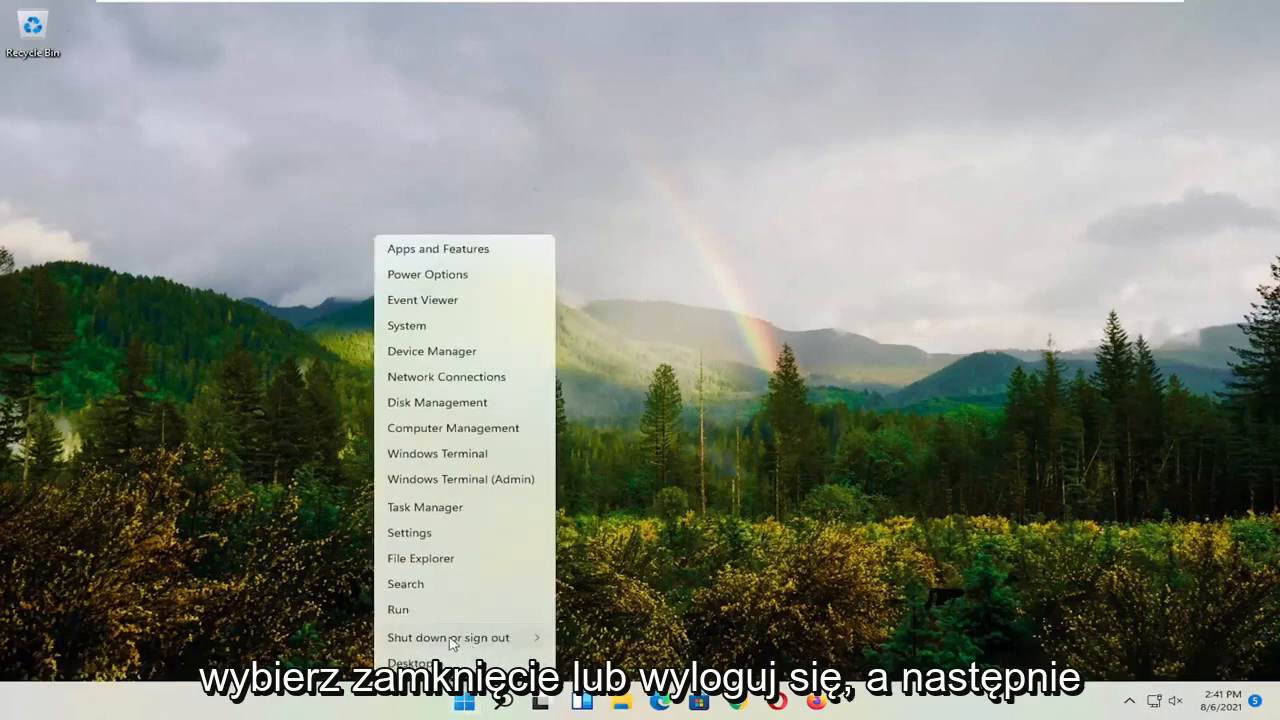
left_click(448, 636)
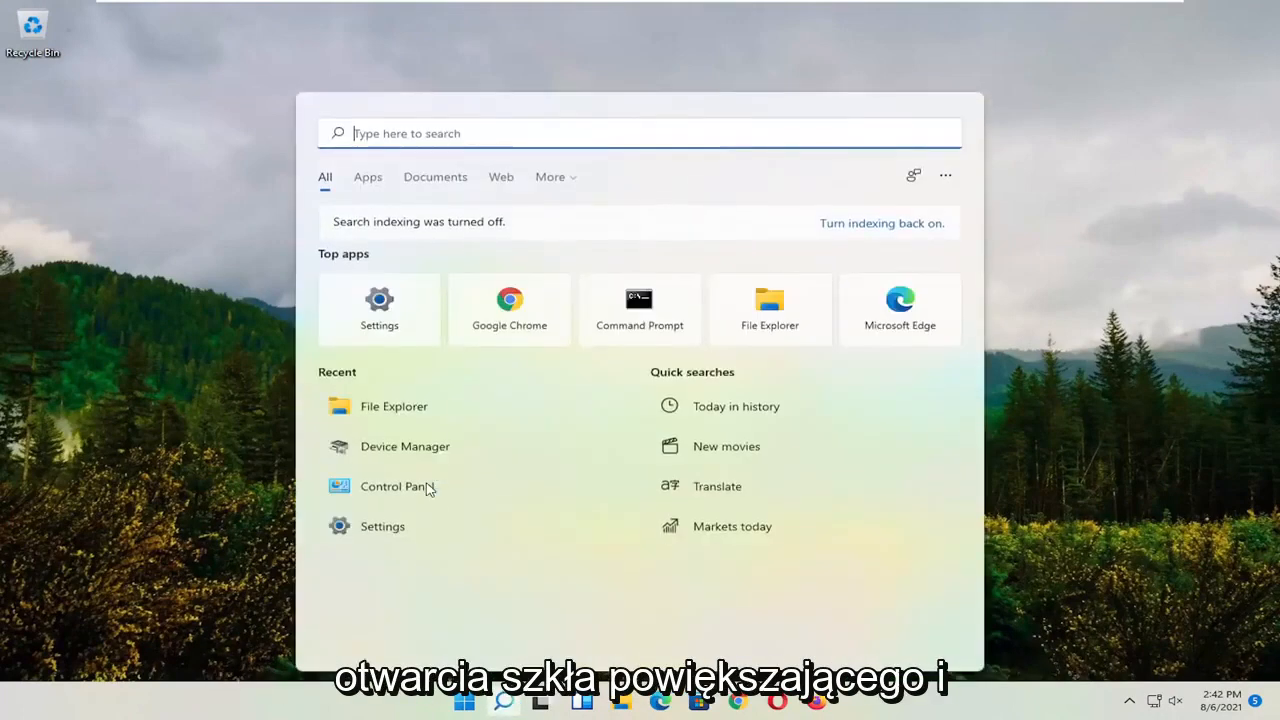
Search for cmd and run Command Prompt as administrator, confirming the UAC prompt.
type("cmd")
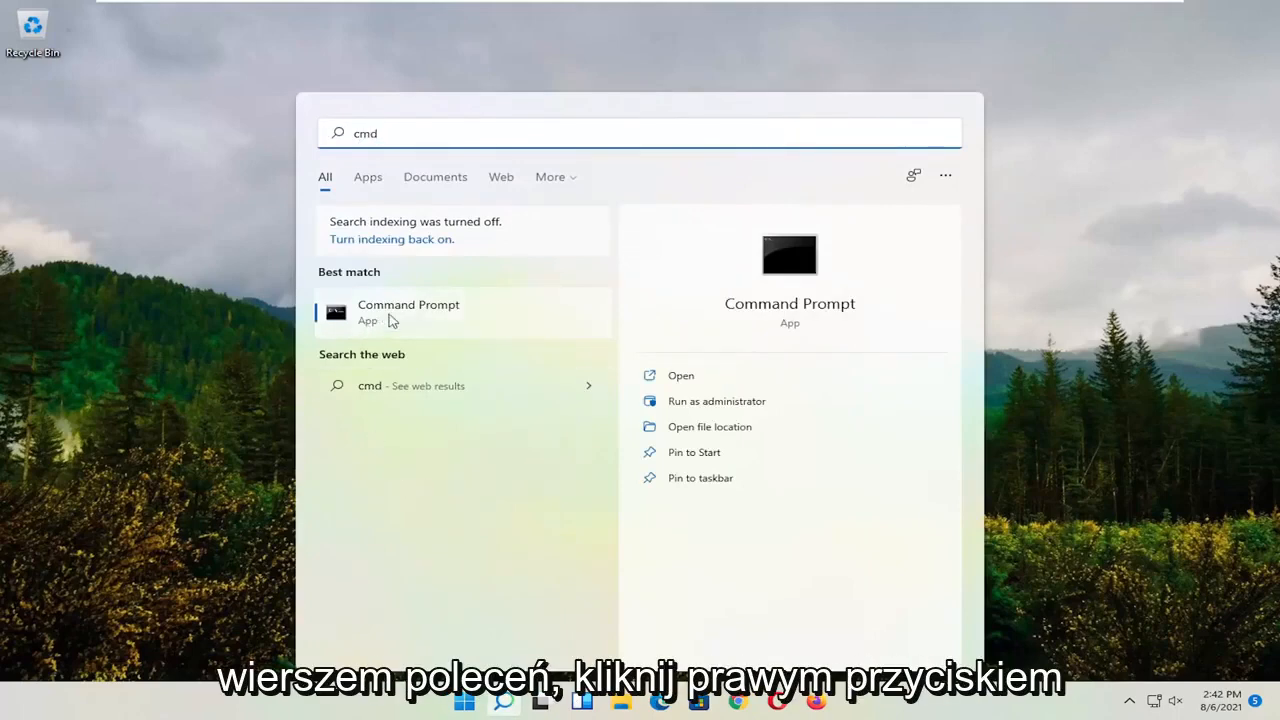
right_click(408, 312)
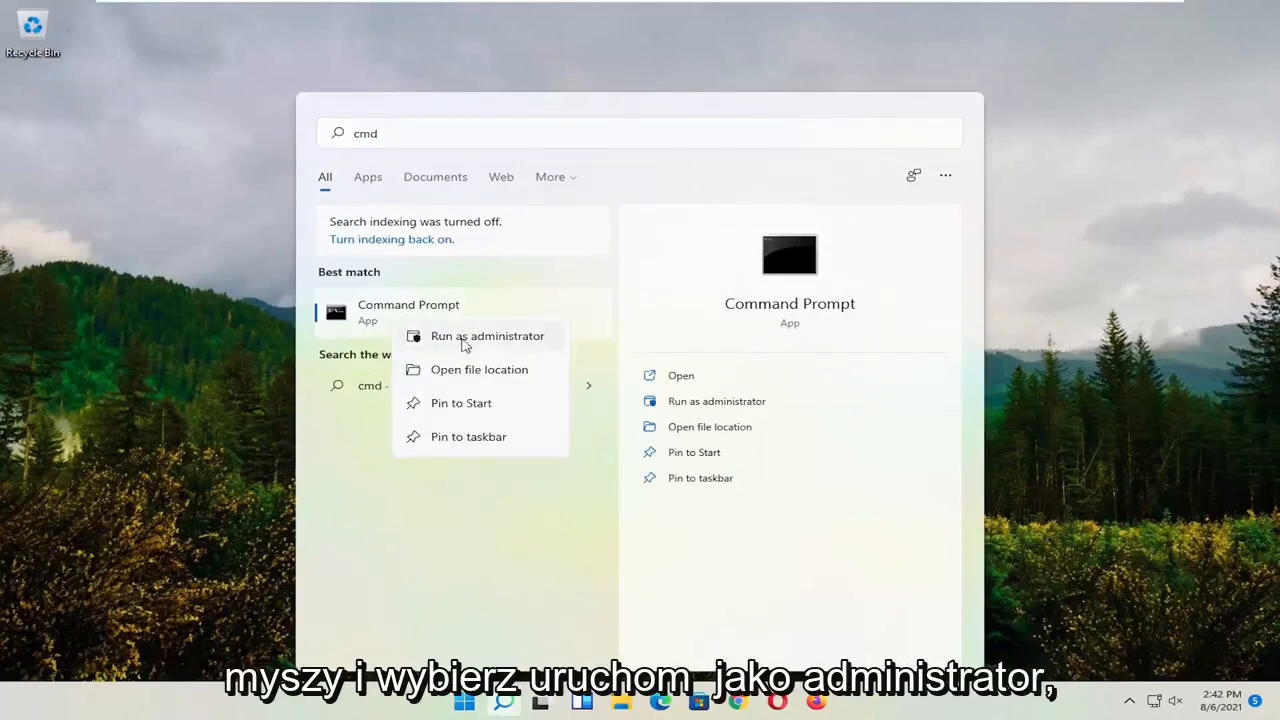
left_click(488, 336)
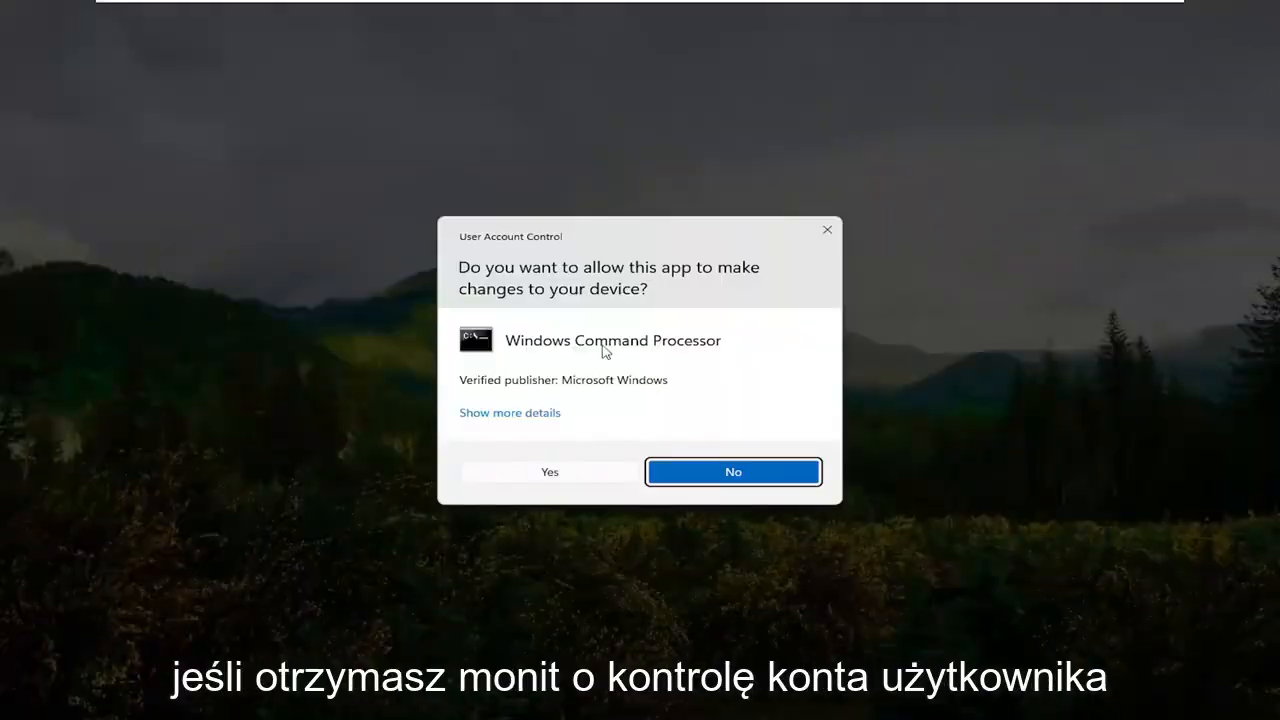
left_click(548, 472)
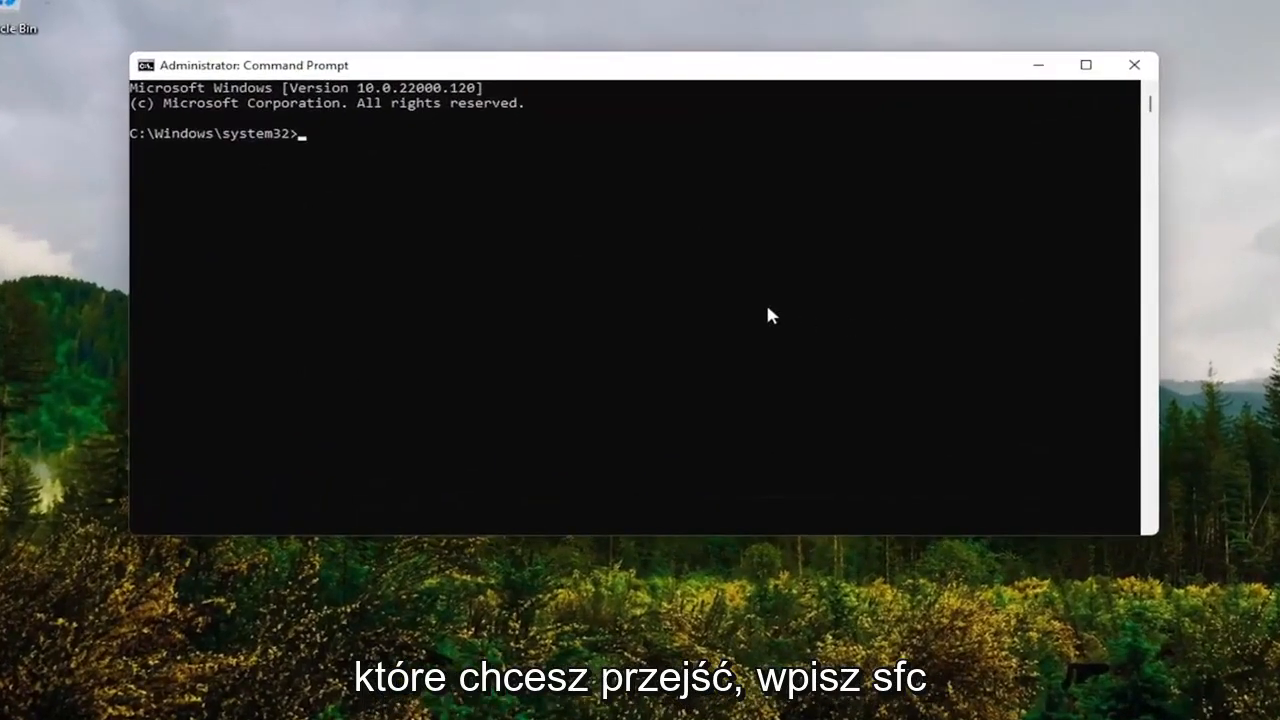
Enter the sfc /scannow system file check at the administrator prompt.
type("sfc /sca")
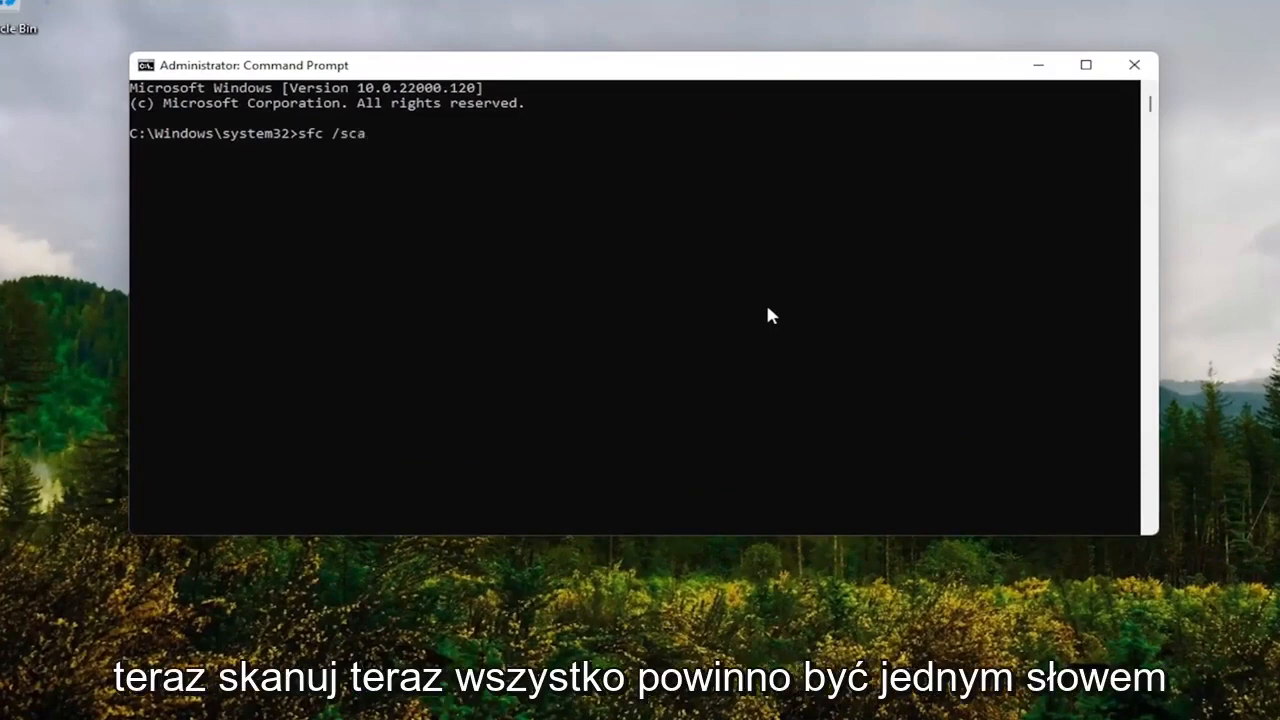
type("nnow")
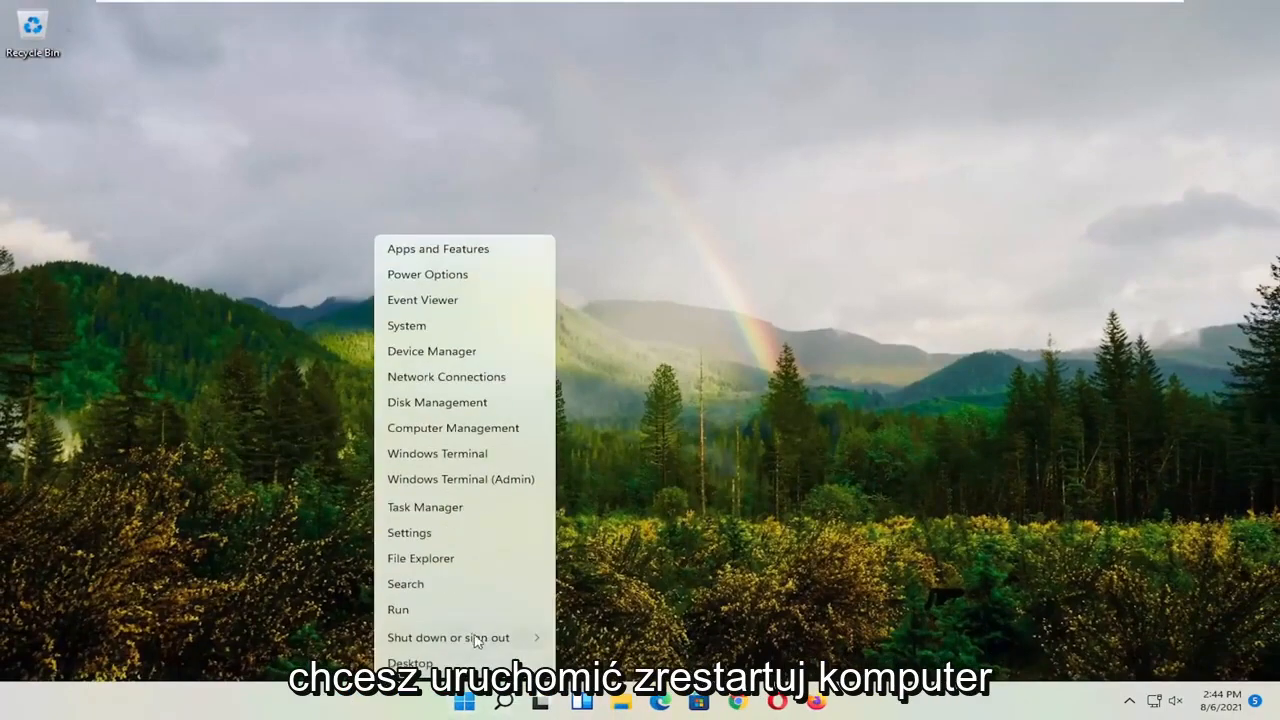
Show the Shut down or sign out options again to restart after the scan.
left_click(448, 636)
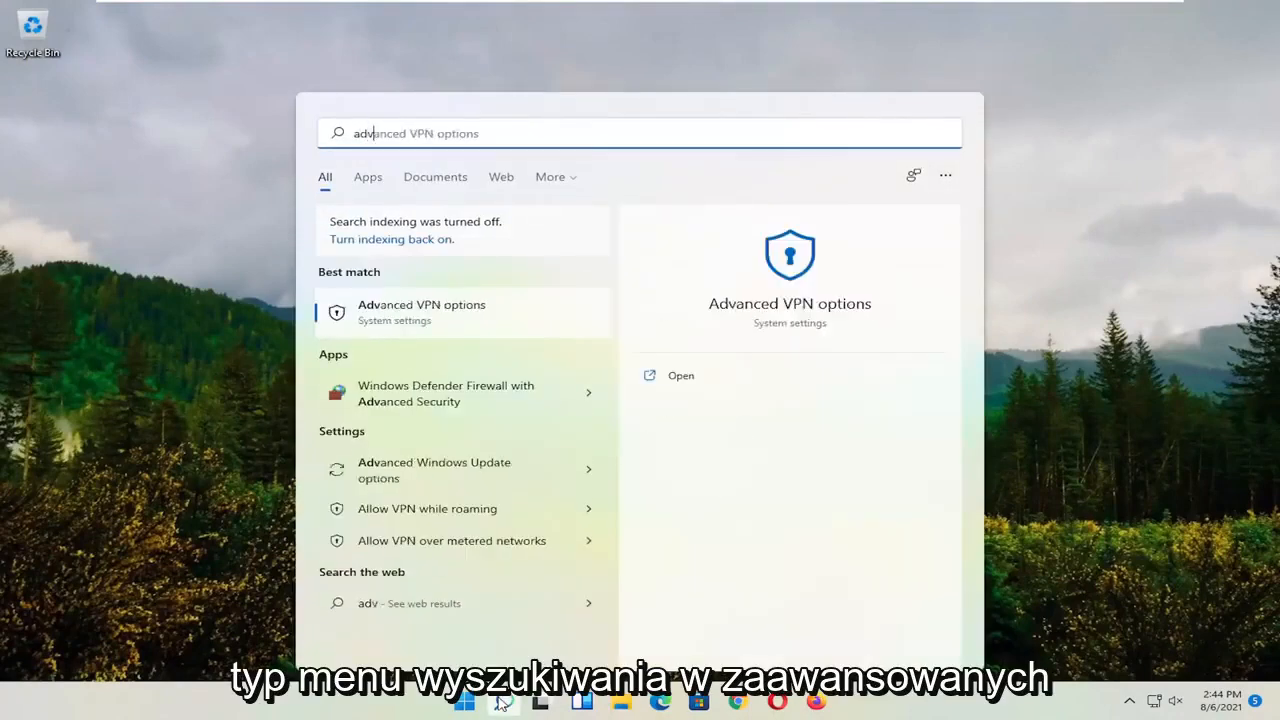
Search 'advanced system s' and open View advanced system settings (System Properties).
type("advanced system settings")
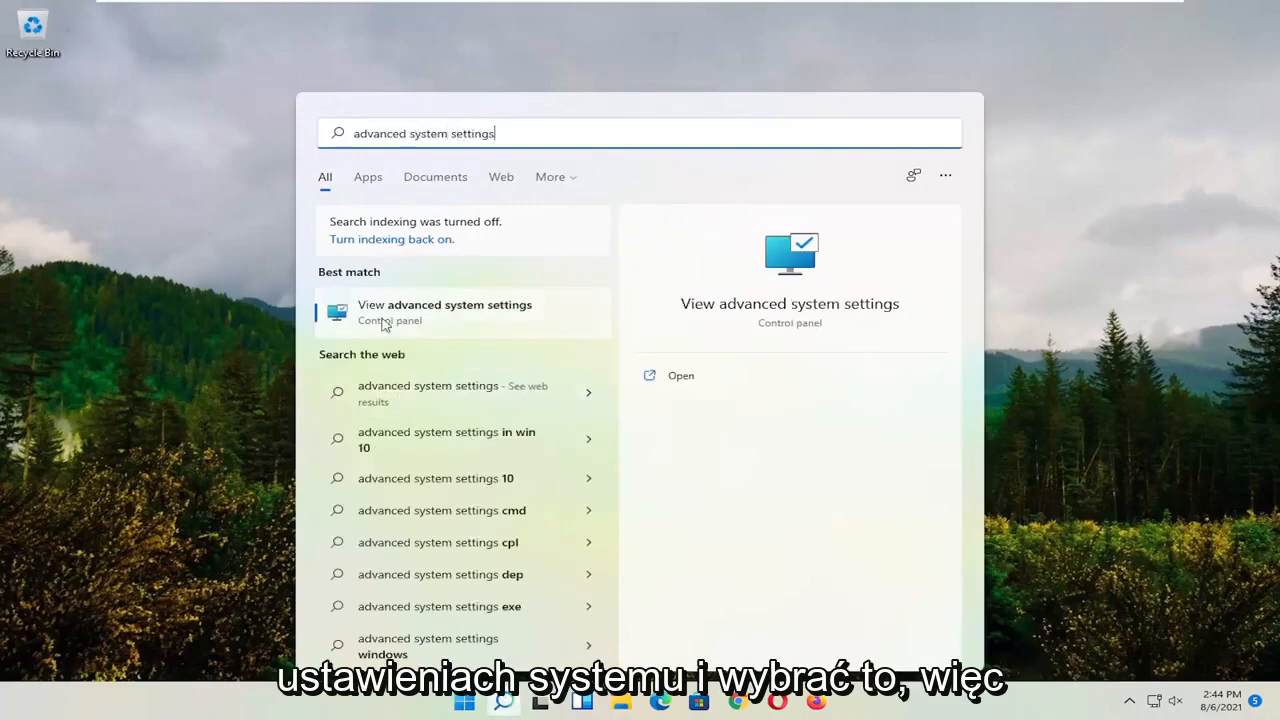
left_click(444, 312)
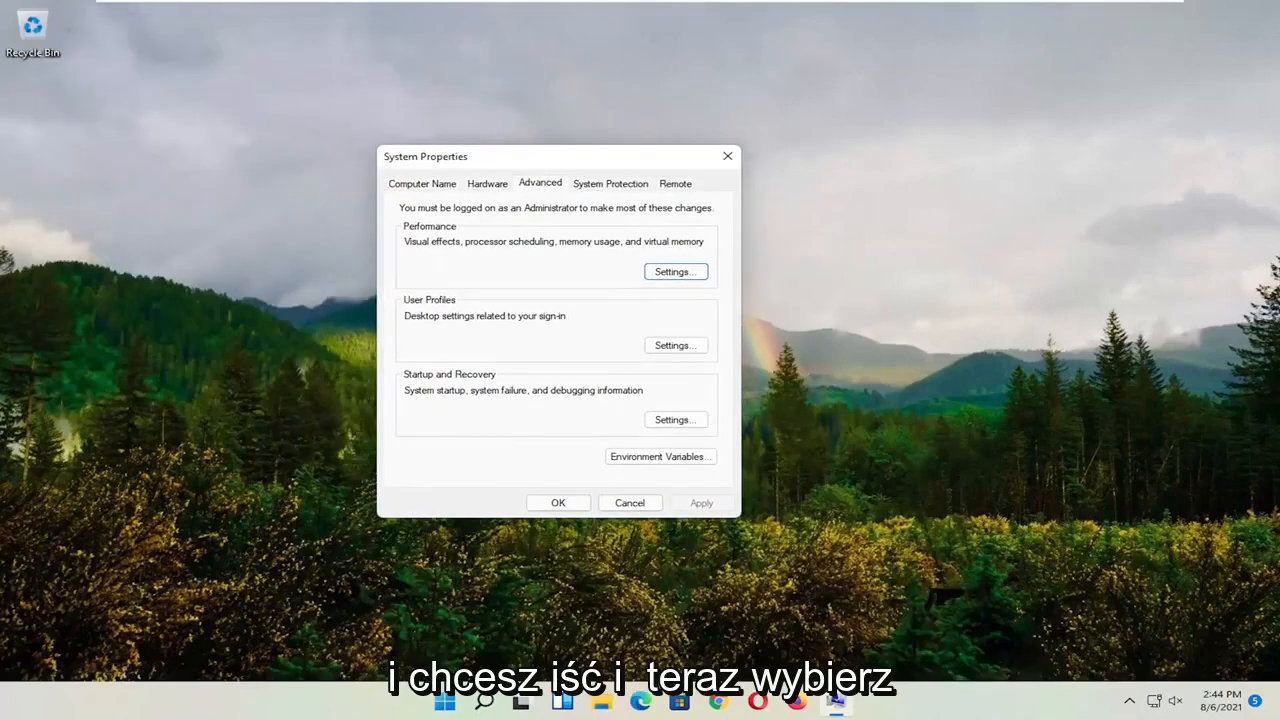
mouse_move(552, 212)
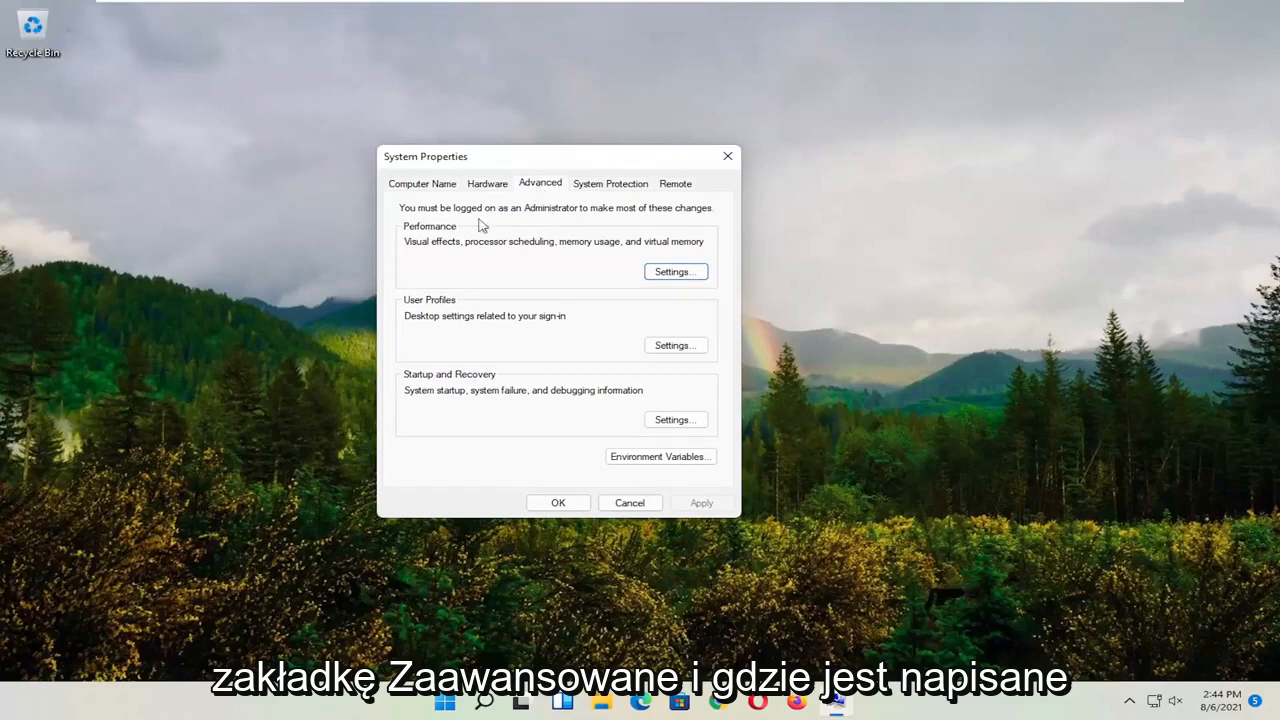
mouse_move(490, 252)
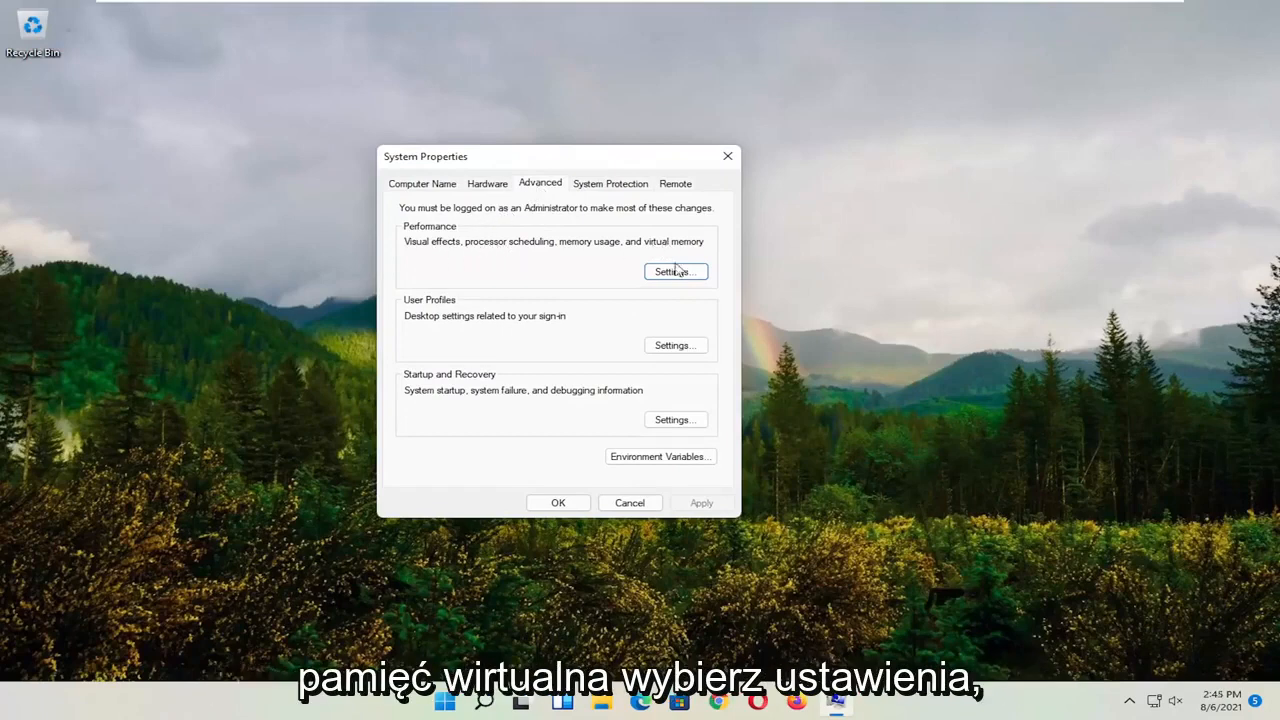
In Performance Options, set DEP to all programs and services except those selected.
left_click(676, 272)
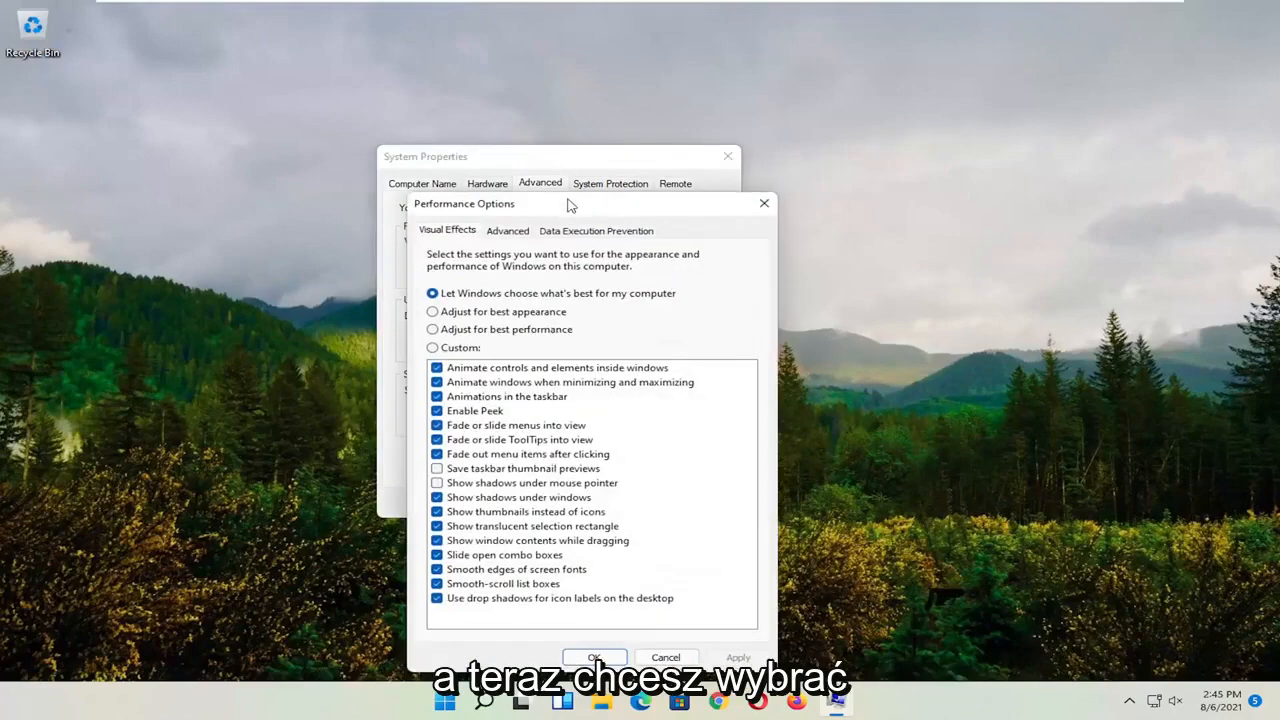
left_click(596, 232)
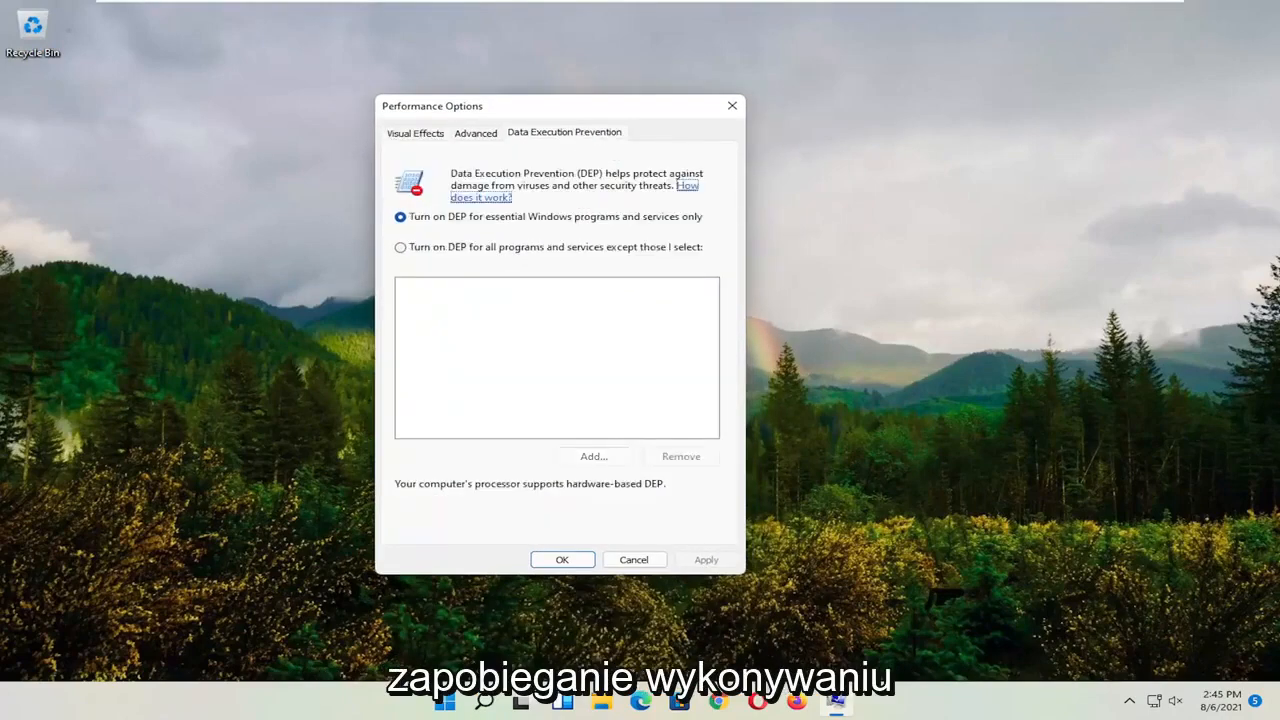
left_click(400, 248)
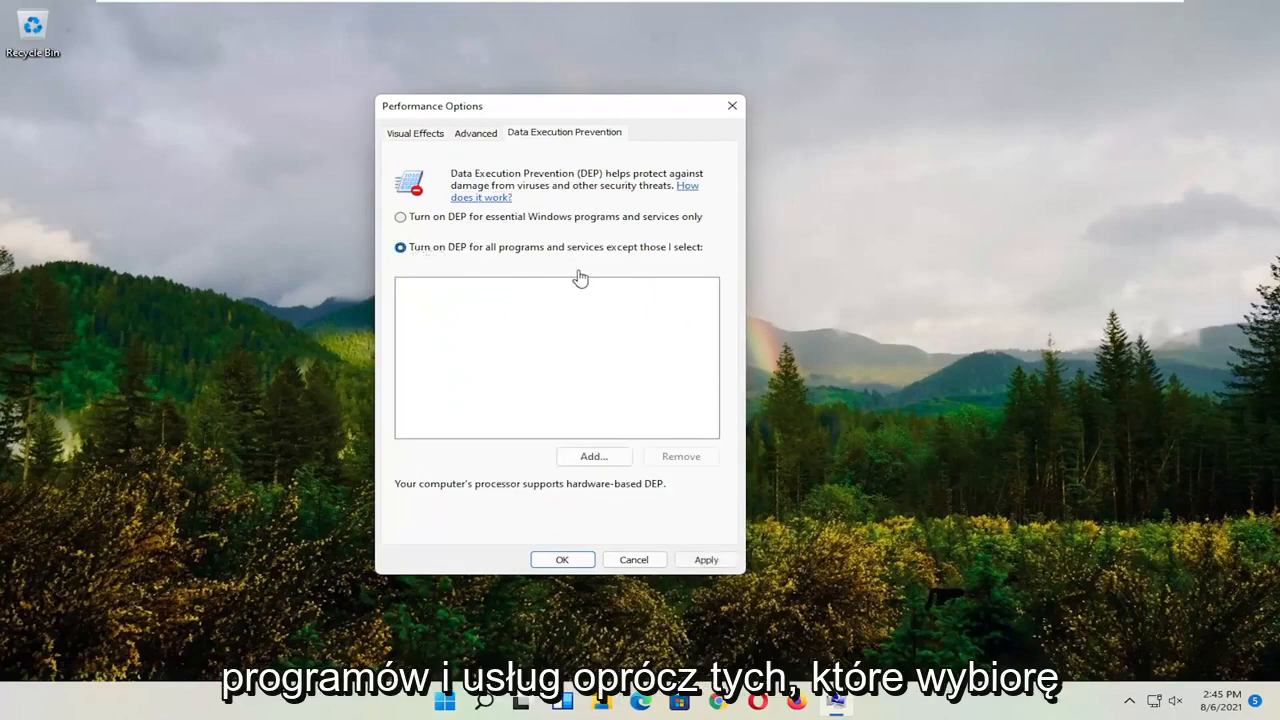
mouse_move(596, 256)
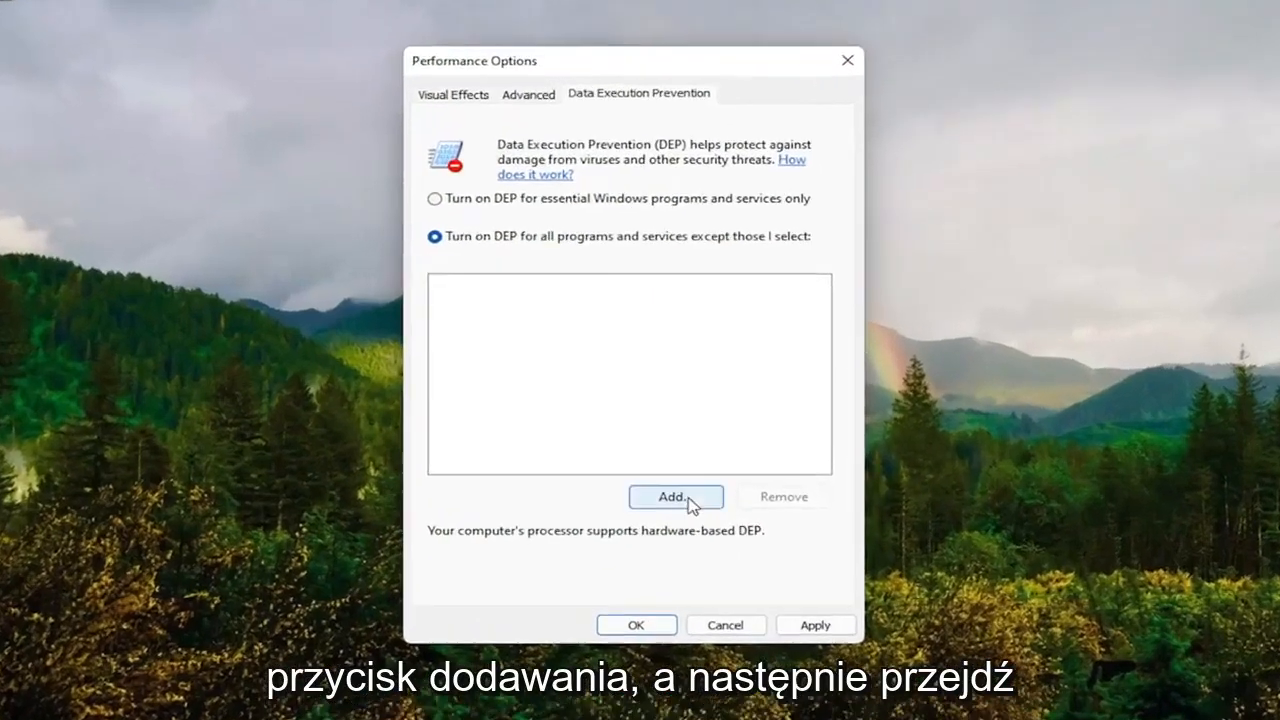
Browse C:\Program Files to iPodService and try adding it as a DEP exception; accept the 64-bit rejection.
left_click(676, 496)
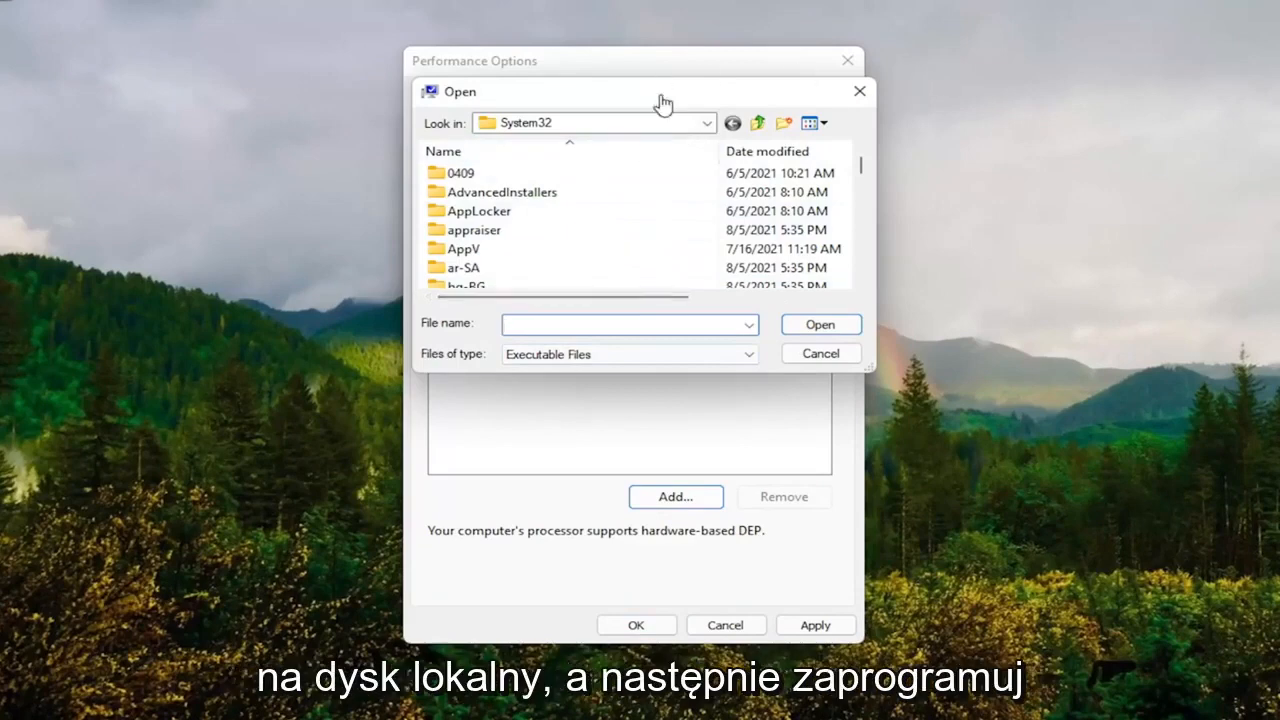
left_click(704, 124)
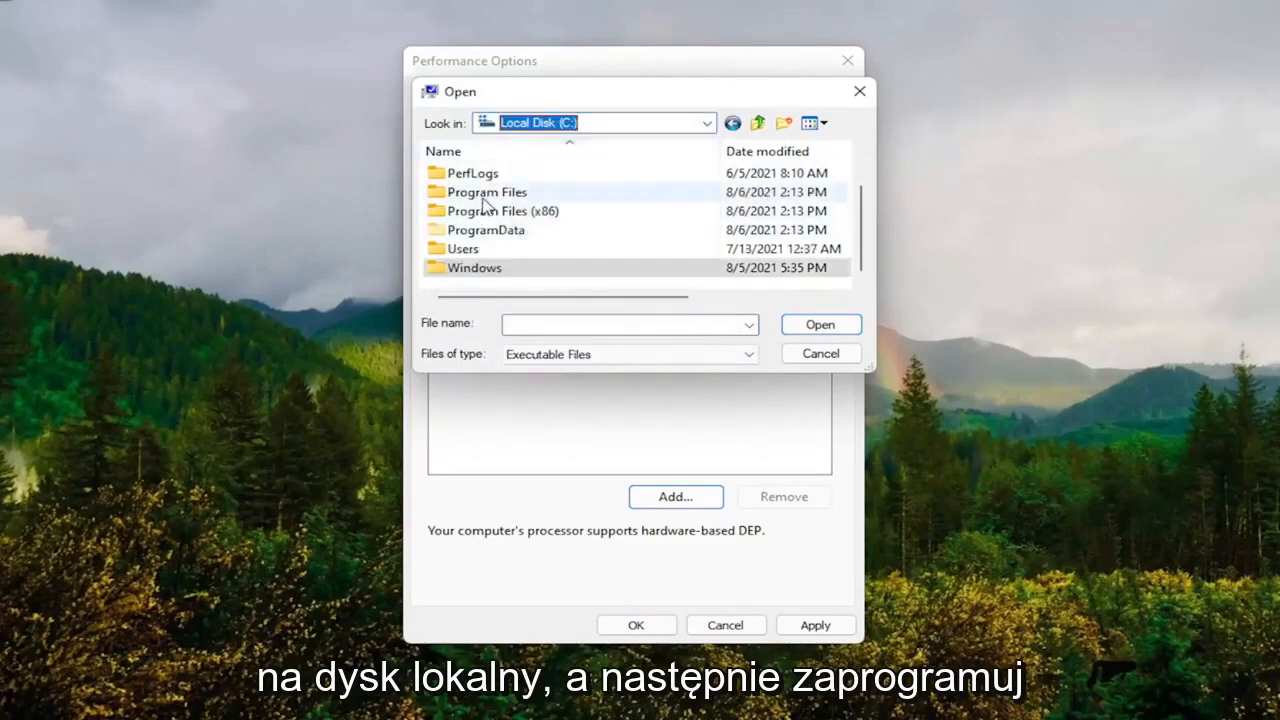
double_click(490, 192)
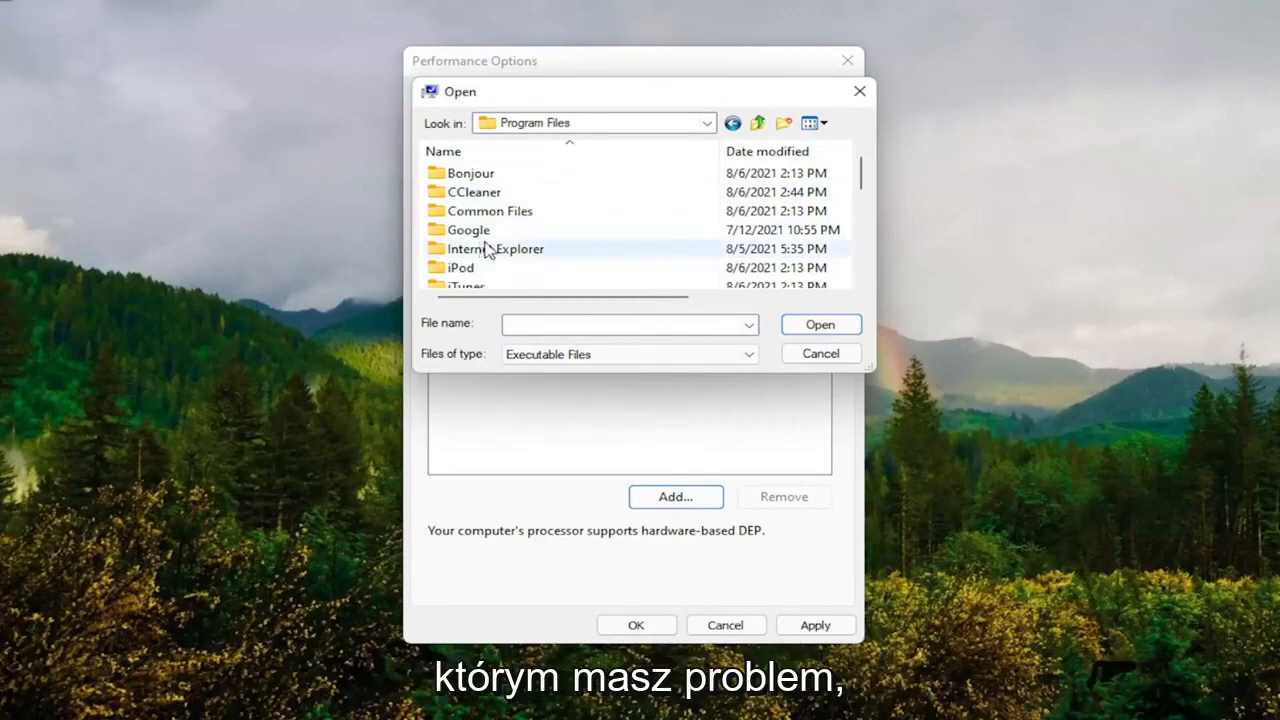
double_click(460, 268)
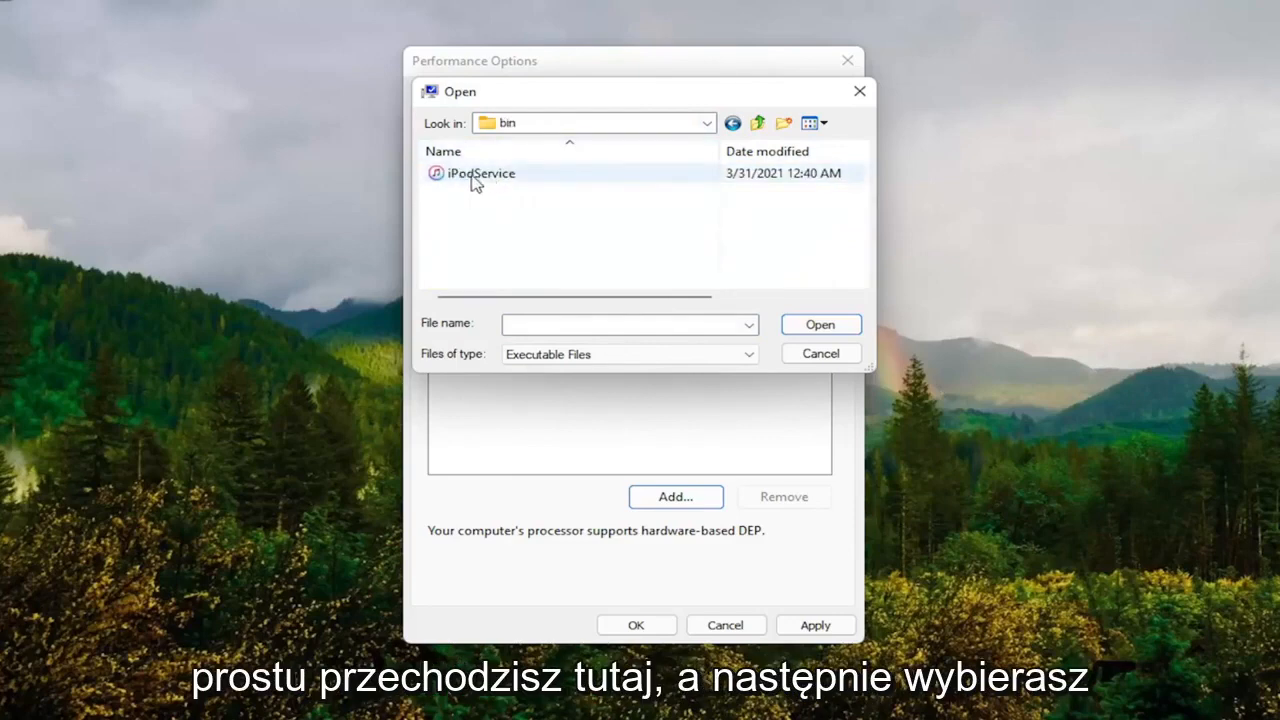
left_click(480, 172)
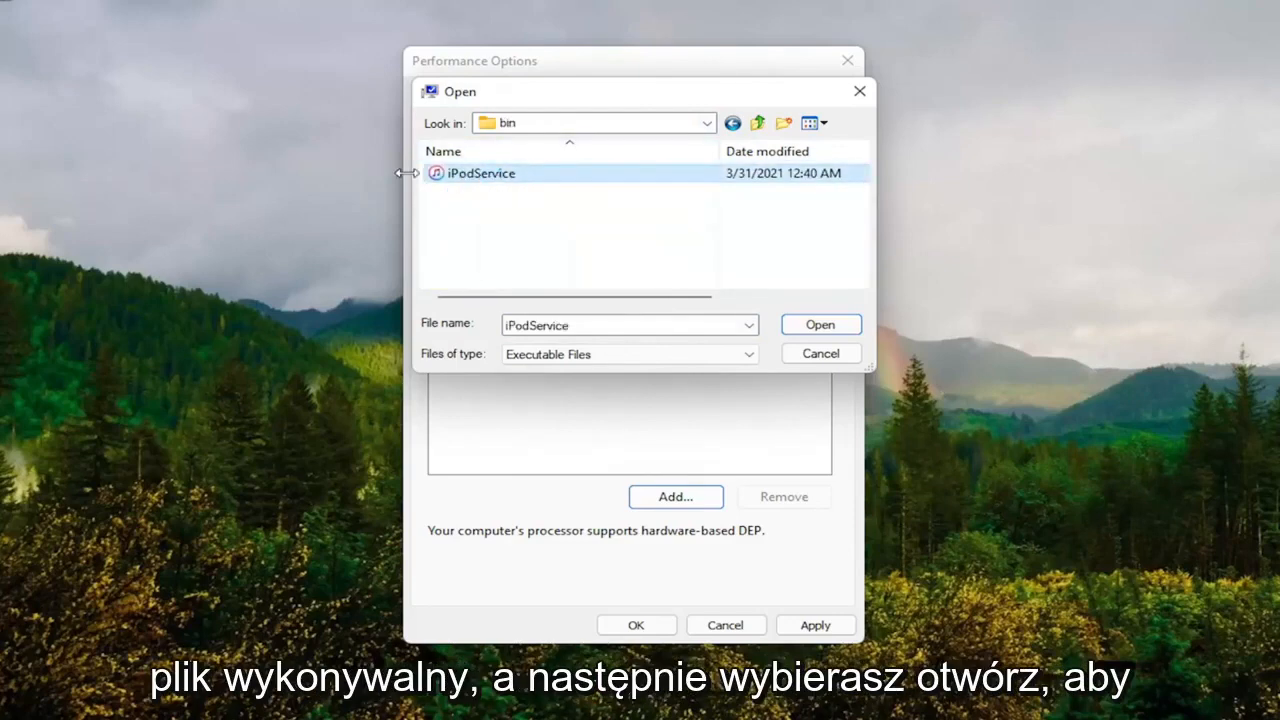
left_click(820, 324)
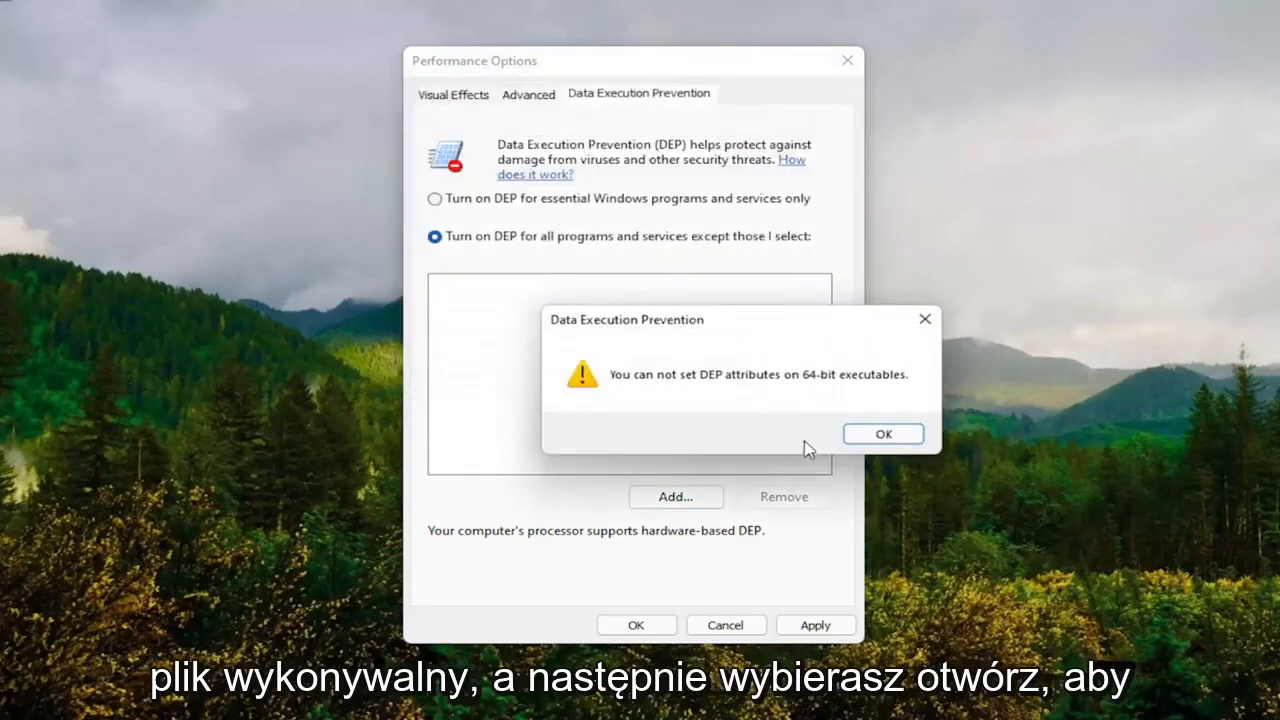
mouse_move(884, 412)
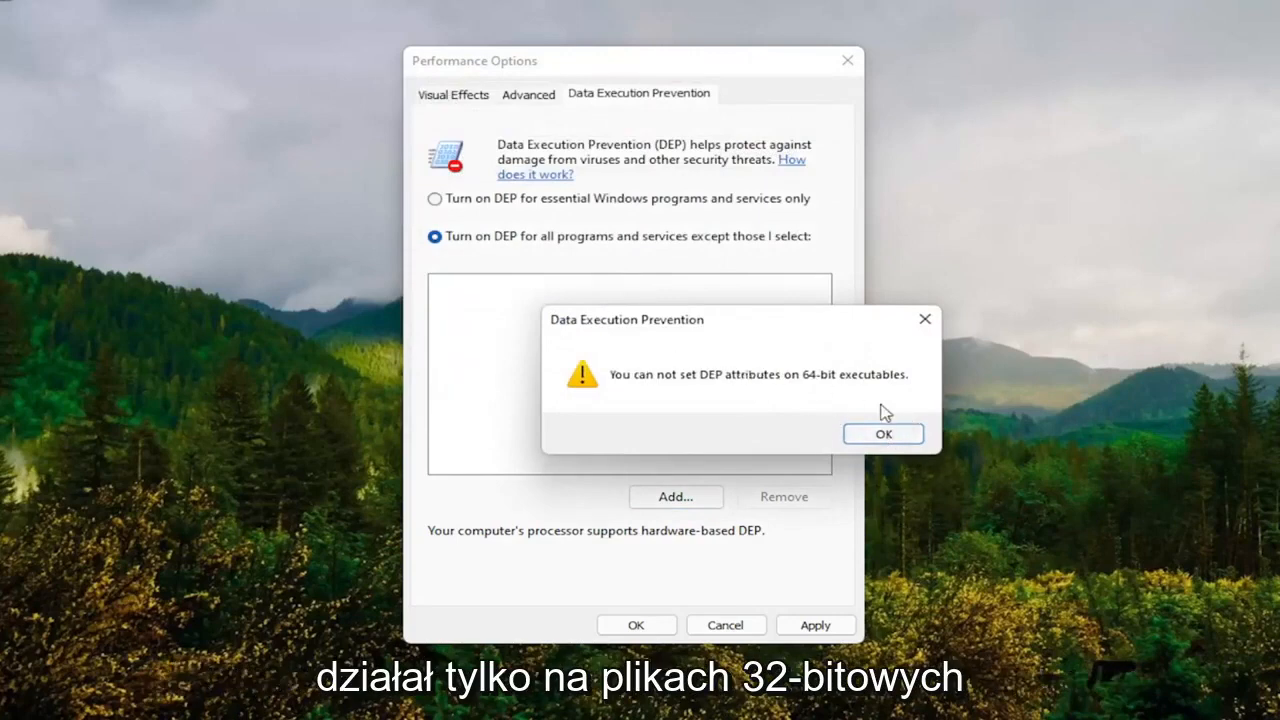
left_click(882, 432)
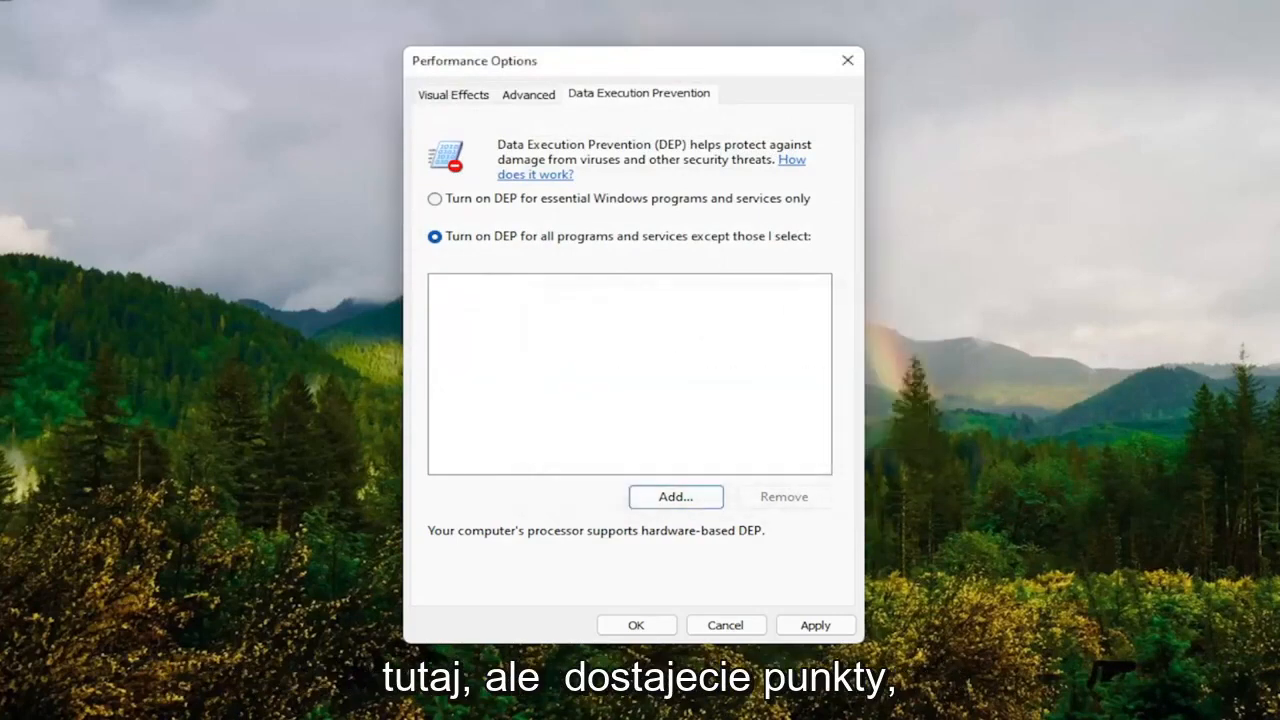